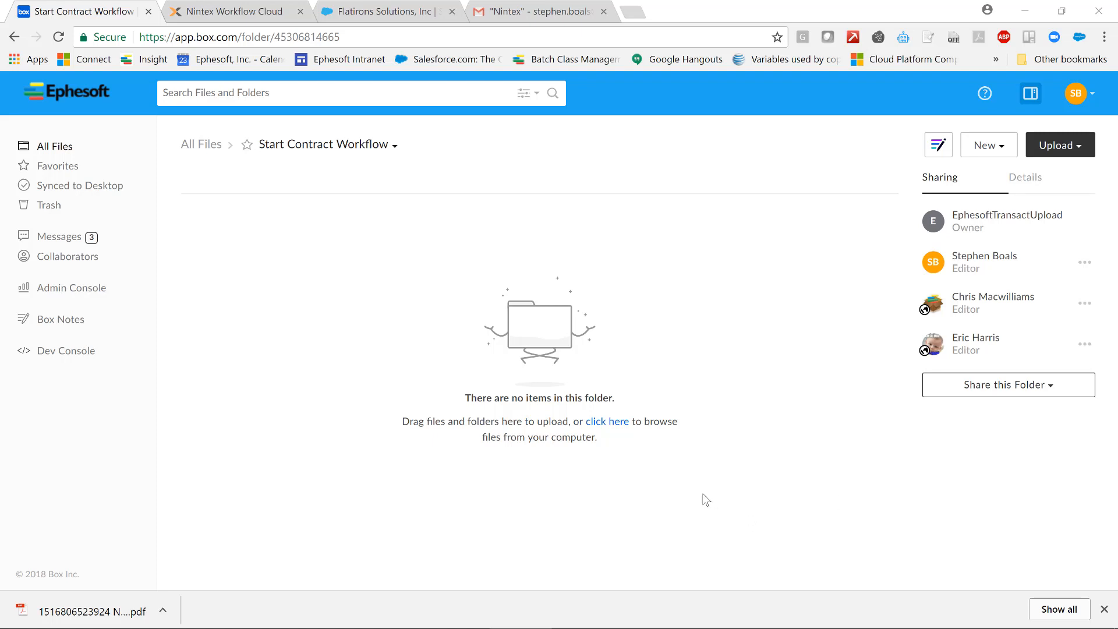
mouse_move(622, 452)
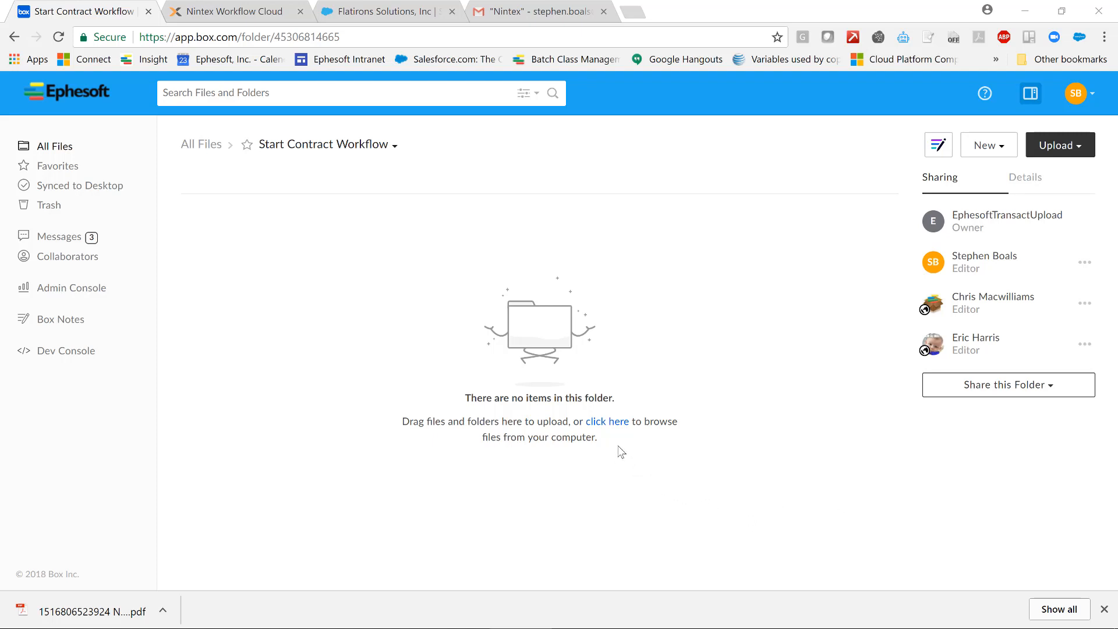
mouse_move(610, 424)
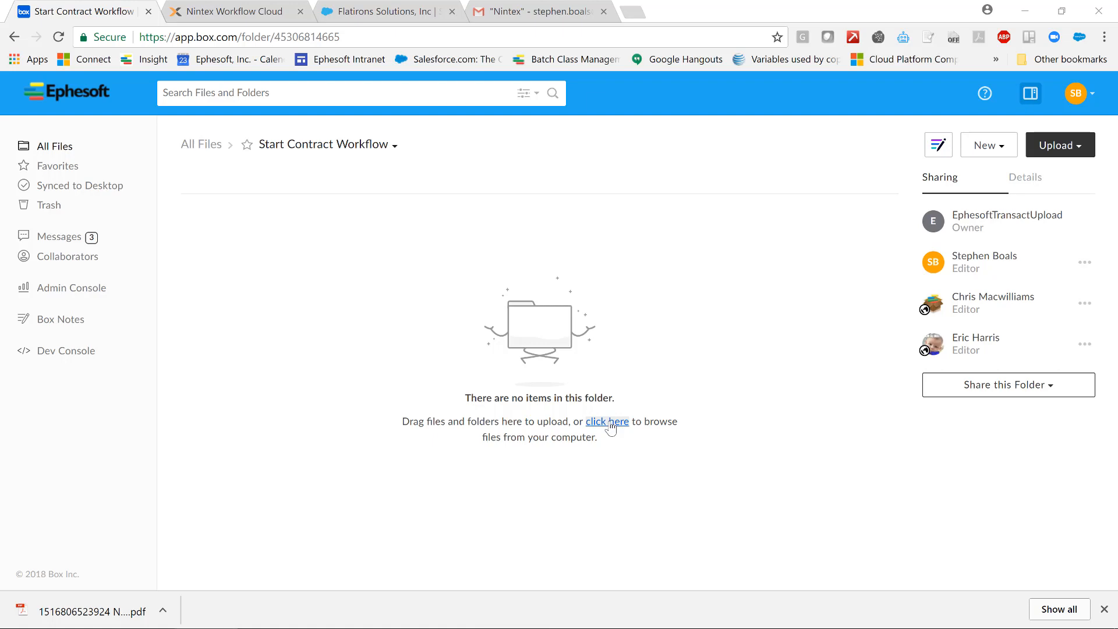
Upload 1.pdf and 2.pdf from the computer into the Start Contract Workflow folder
click(607, 422)
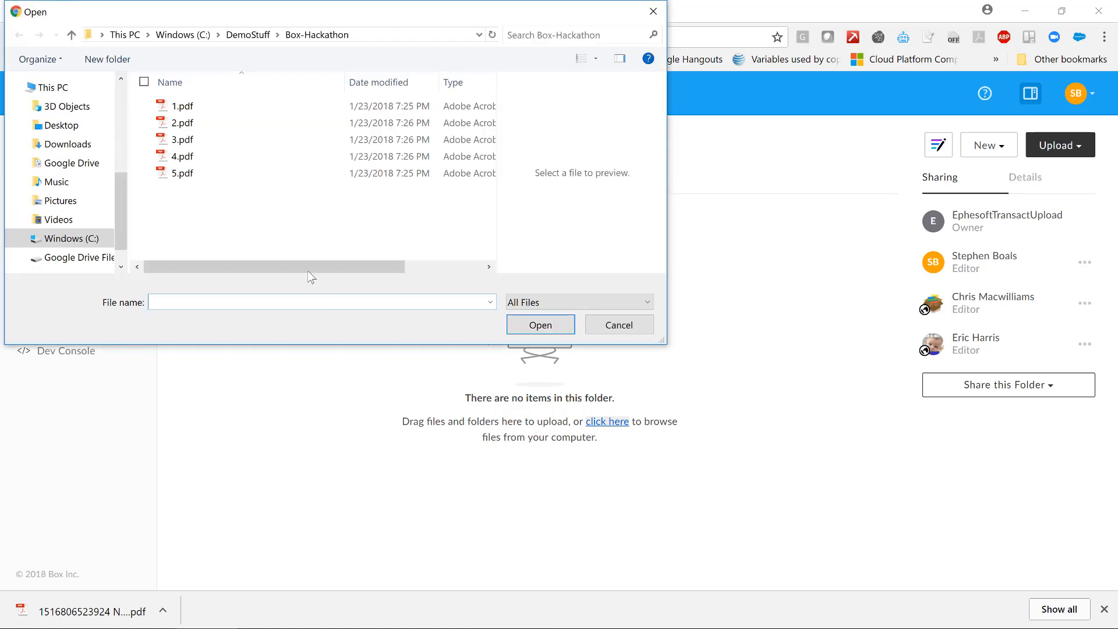
click(182, 106)
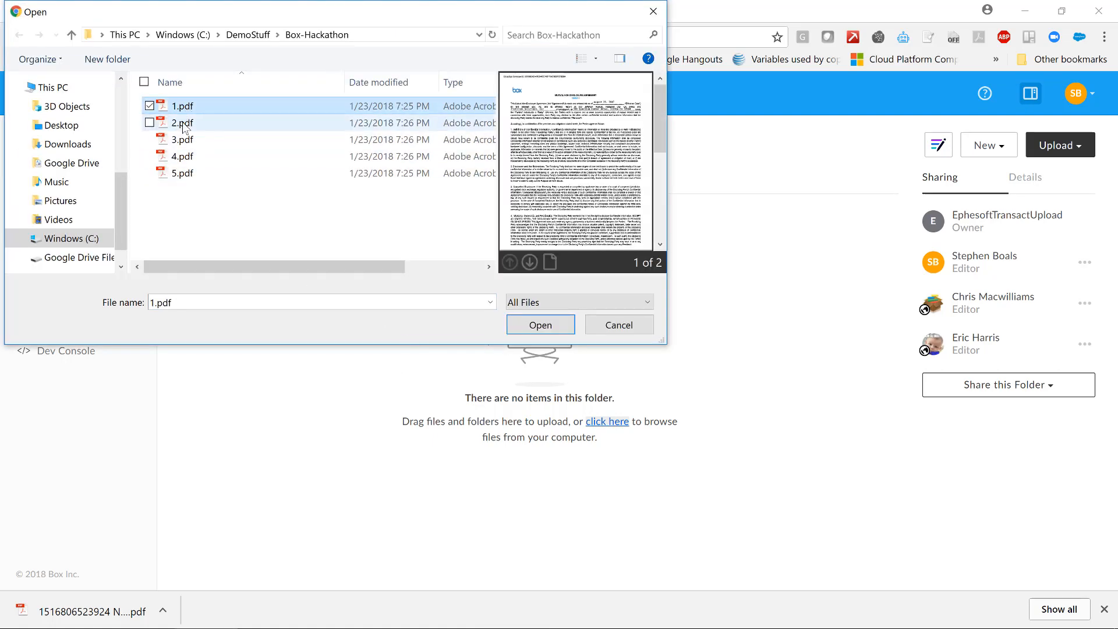
click(149, 123)
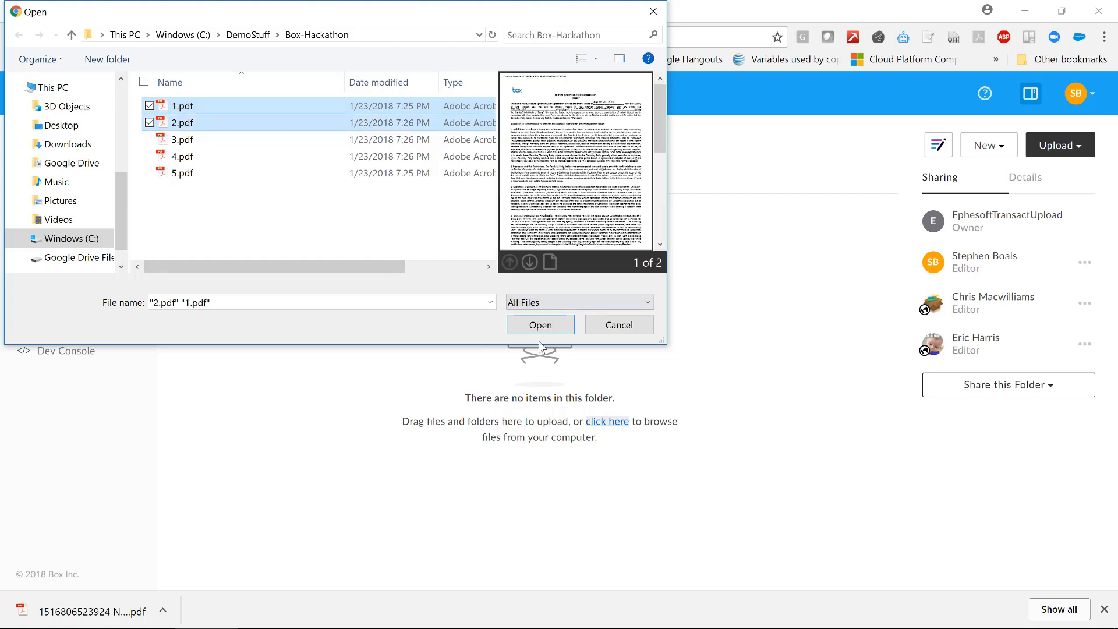
click(540, 325)
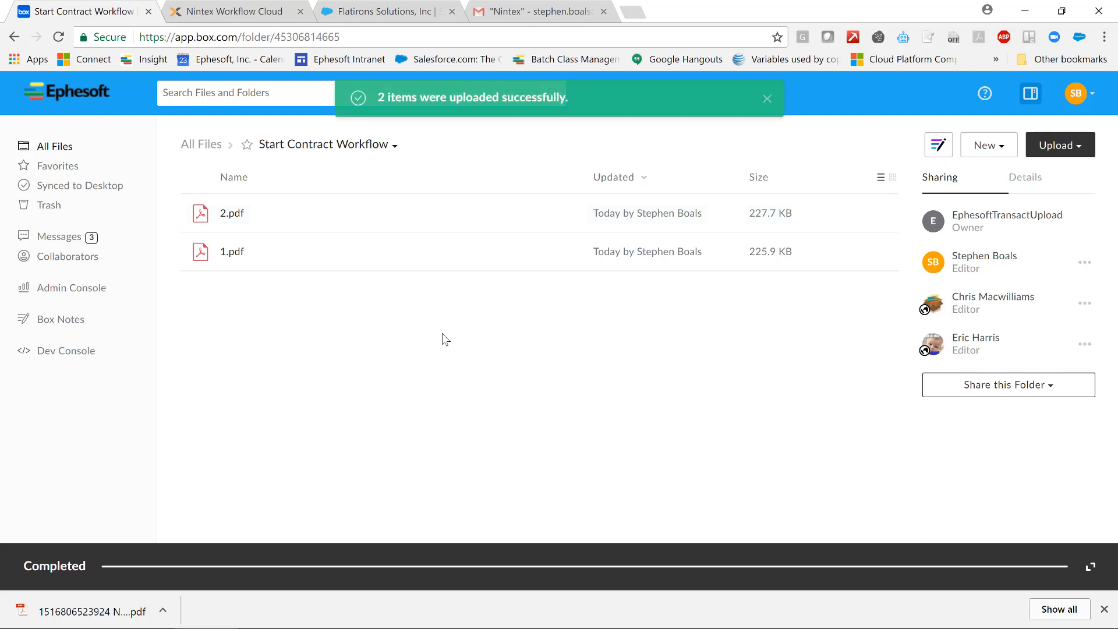
mouse_move(307, 343)
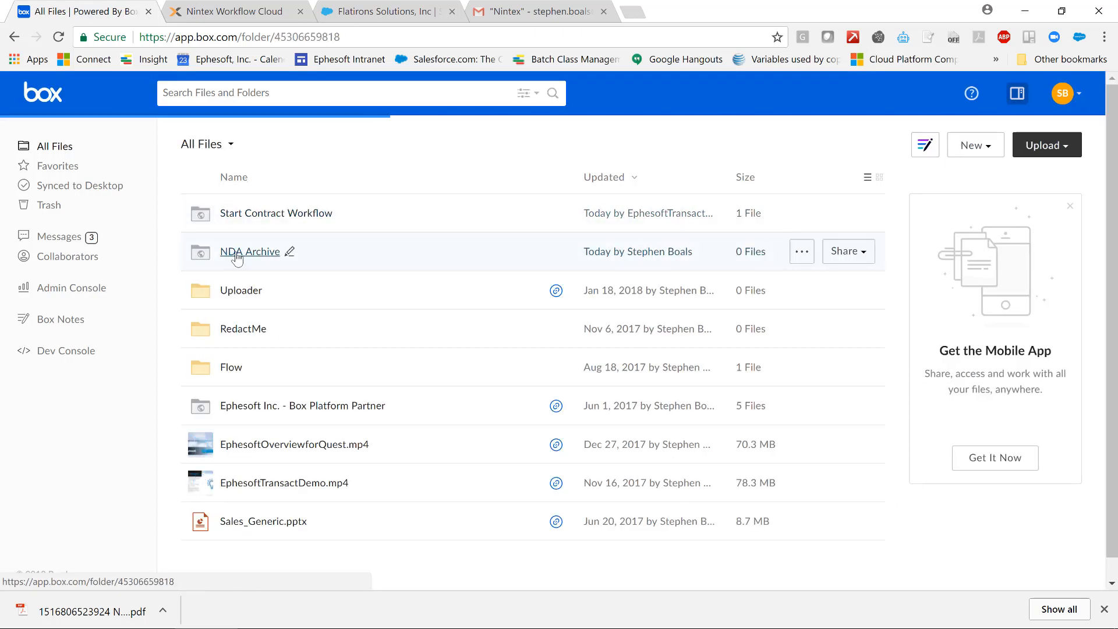
Open the NDA Archive DOC1 PDF's details to view its extracted metadata (Entity Company fme US, LLC)
click(249, 252)
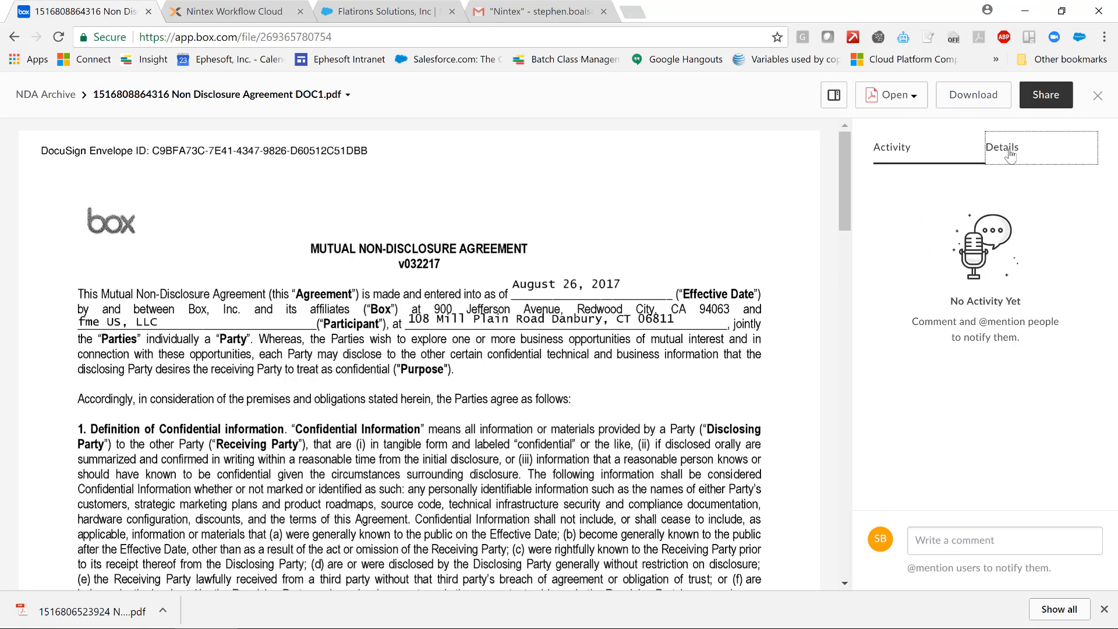
click(1002, 147)
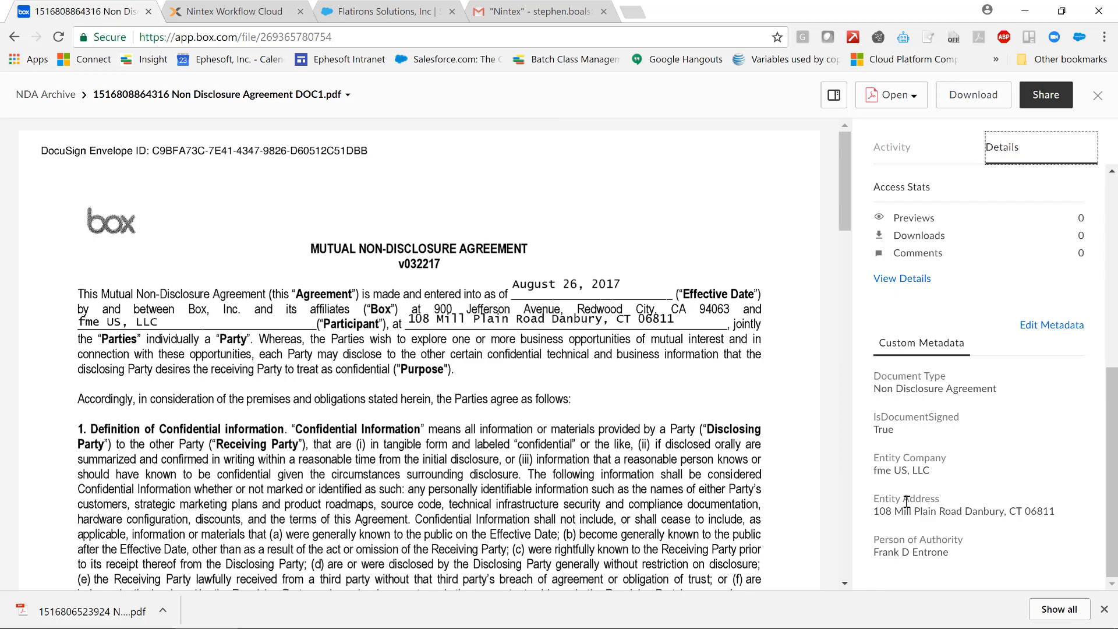
mouse_move(904, 499)
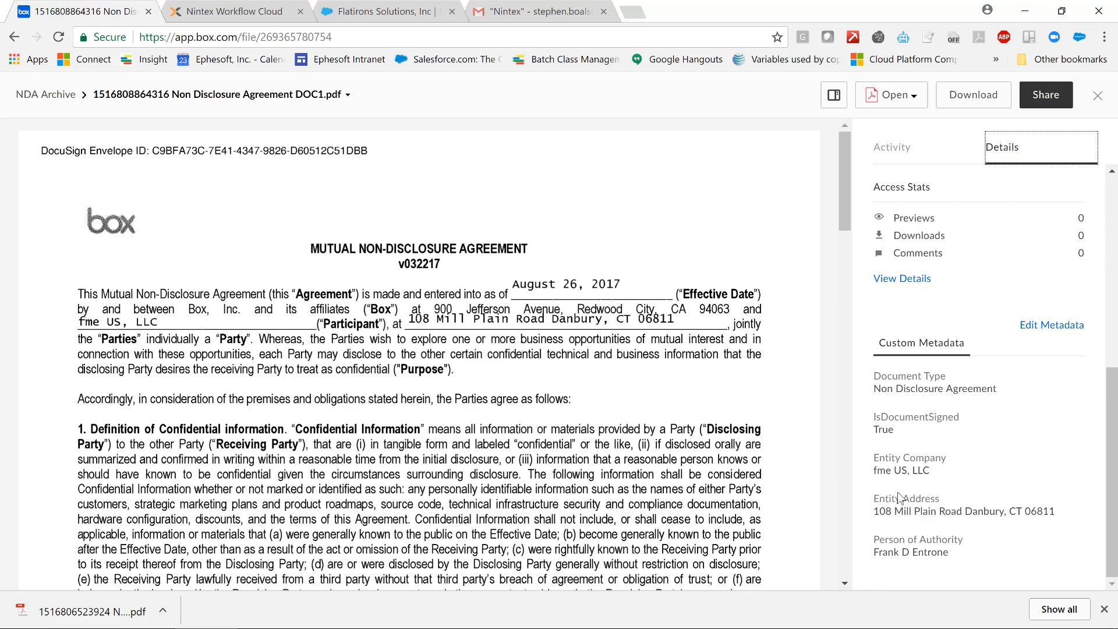
click(235, 11)
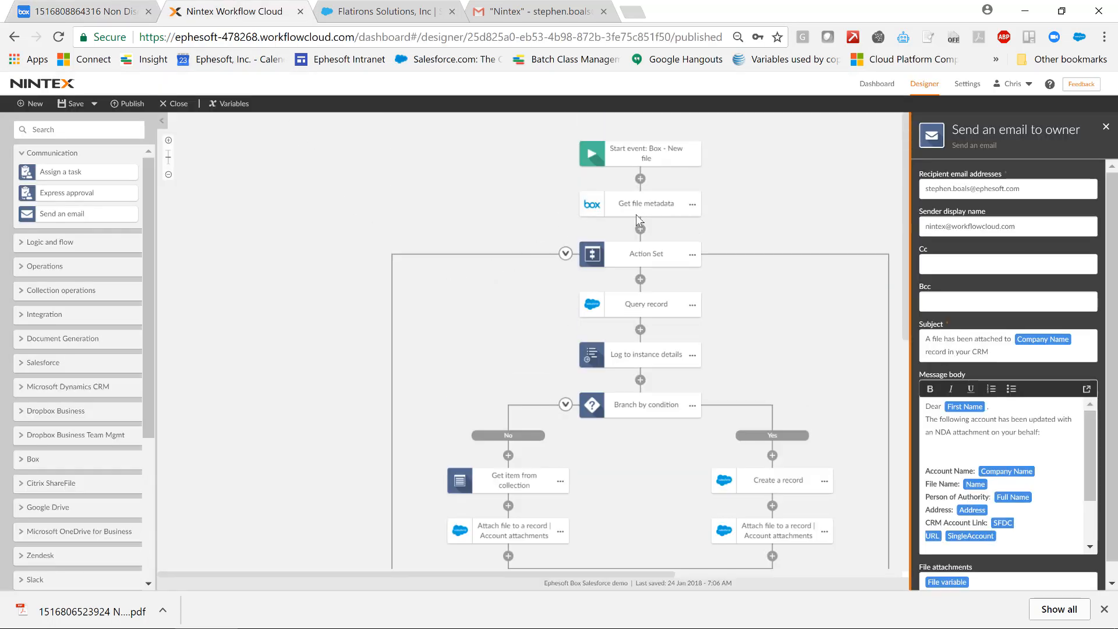
mouse_move(540, 297)
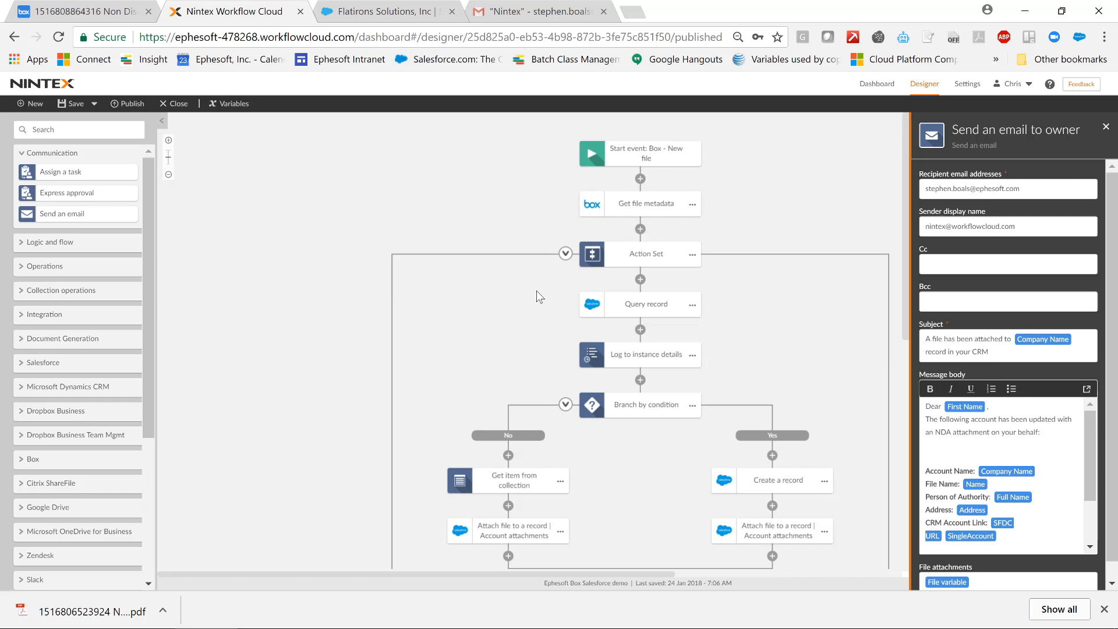
scroll(down, 3)
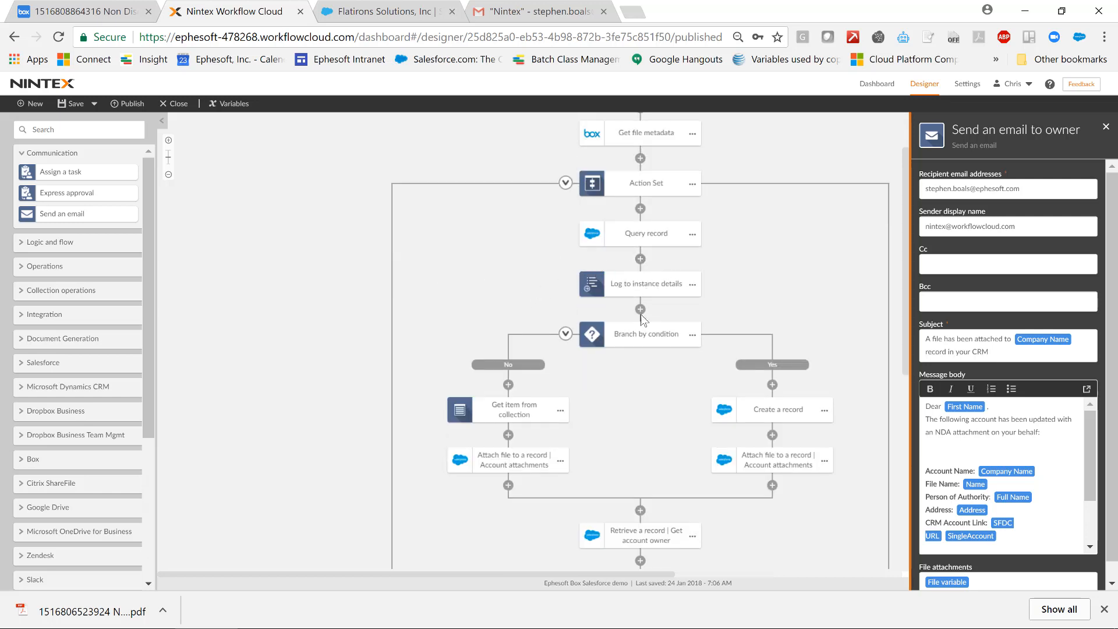
mouse_move(450, 245)
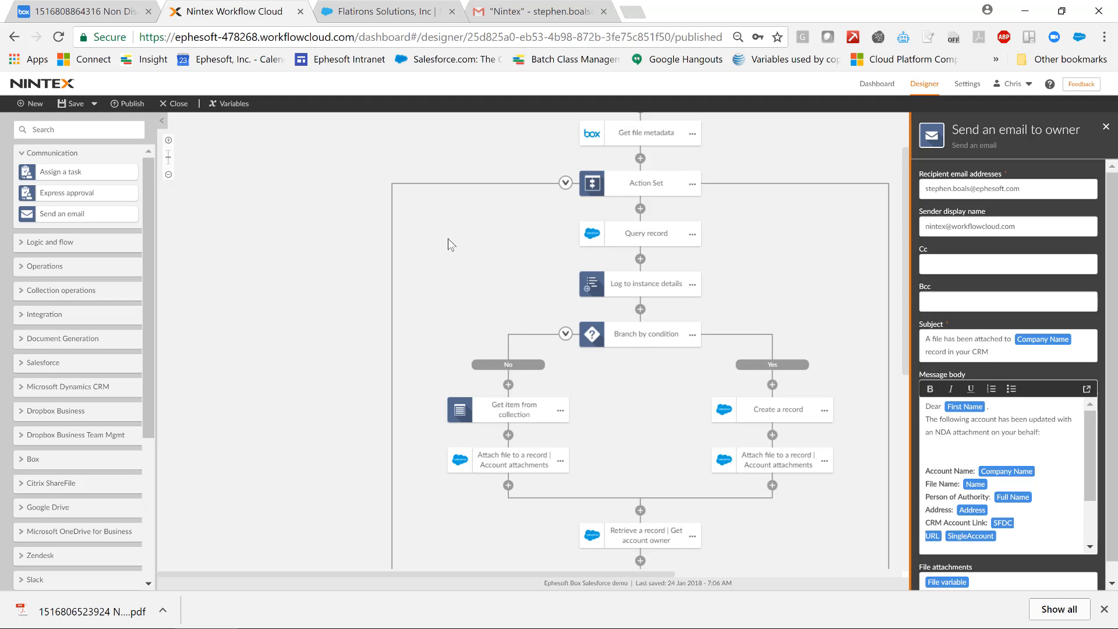
mouse_move(391, 90)
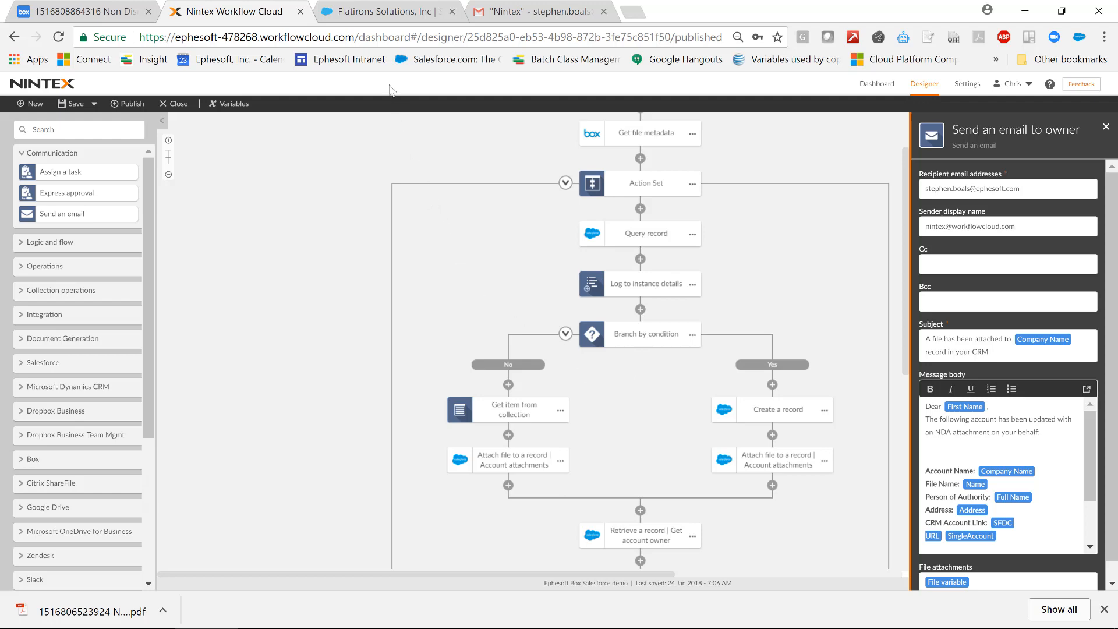
Reload the Flatirons Solutions, Inc account and check Notes & Attachments for the NDA PDF
click(385, 12)
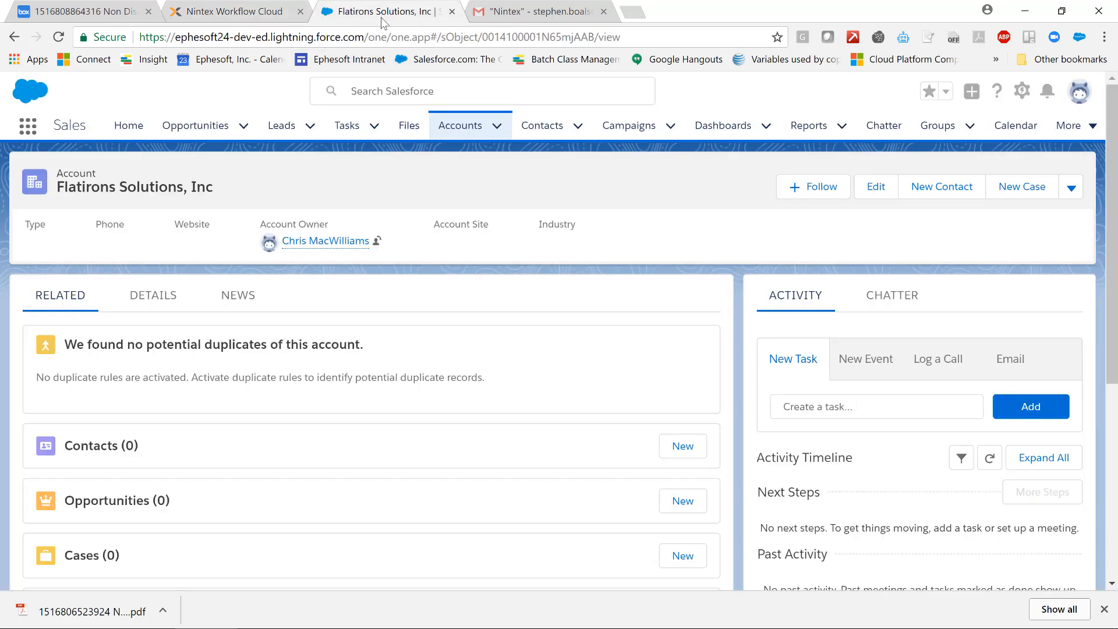
click(58, 37)
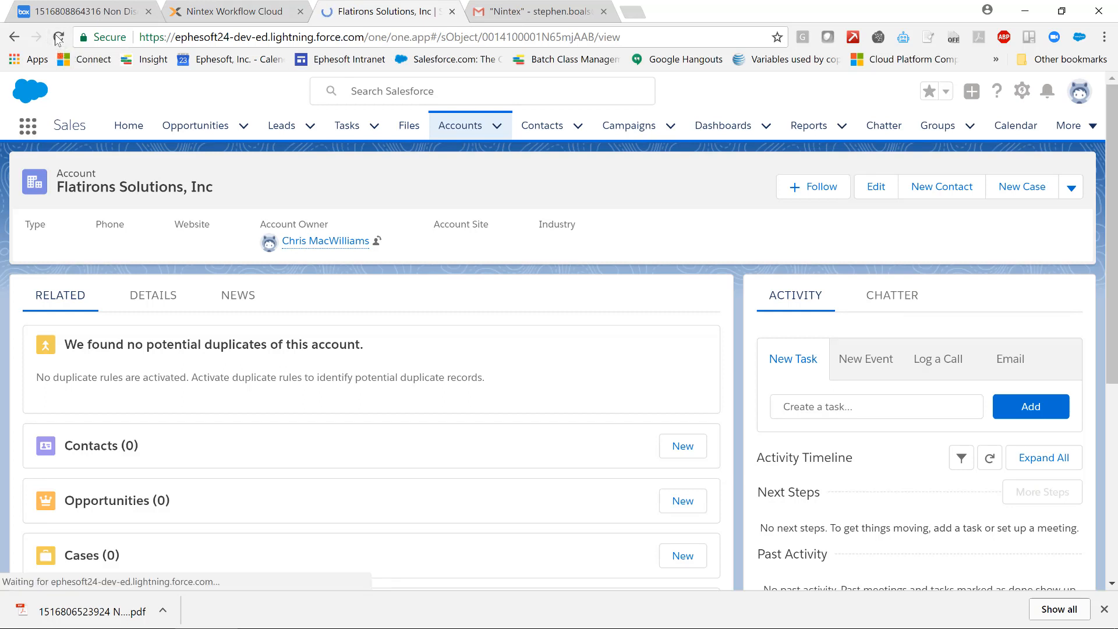
scroll(down, 3)
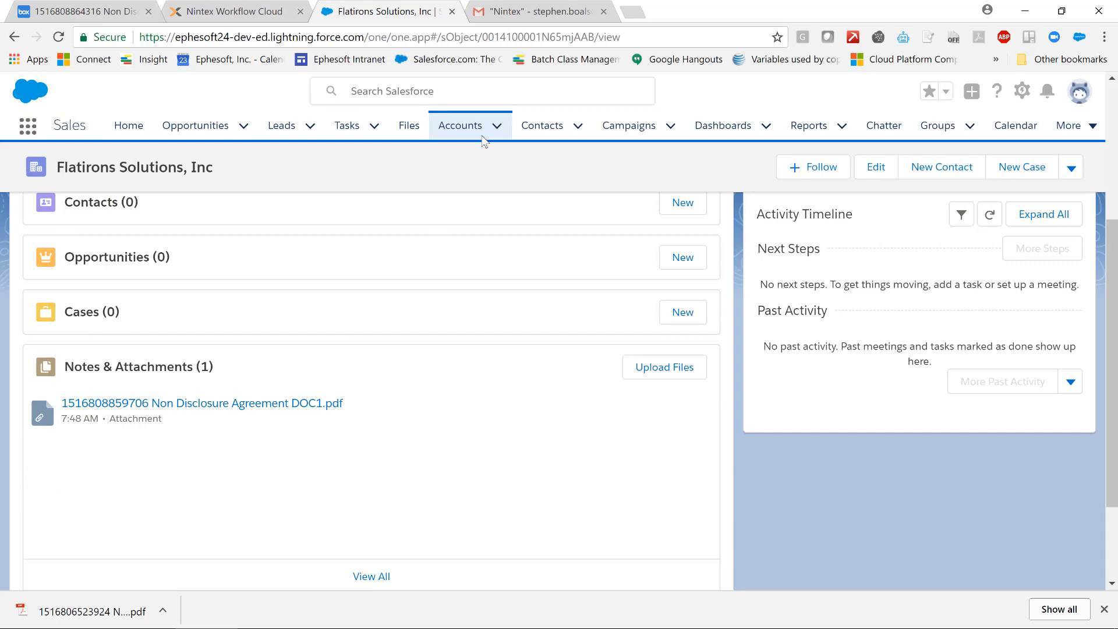
Open the Nintex notification email about Flatirons Solutions in Gmail
click(534, 11)
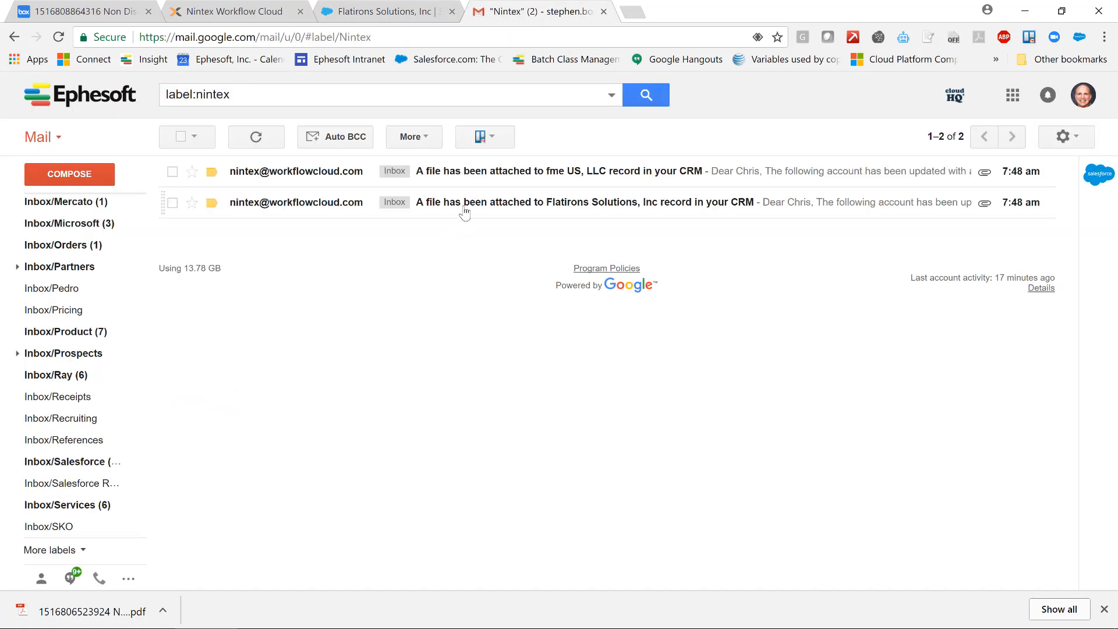
click(585, 202)
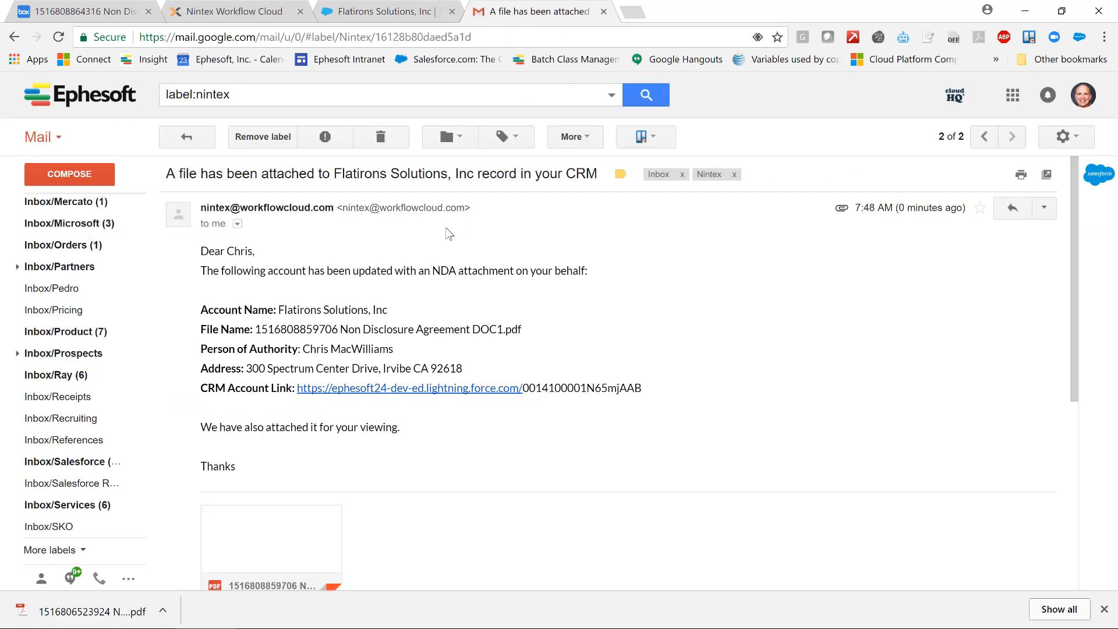